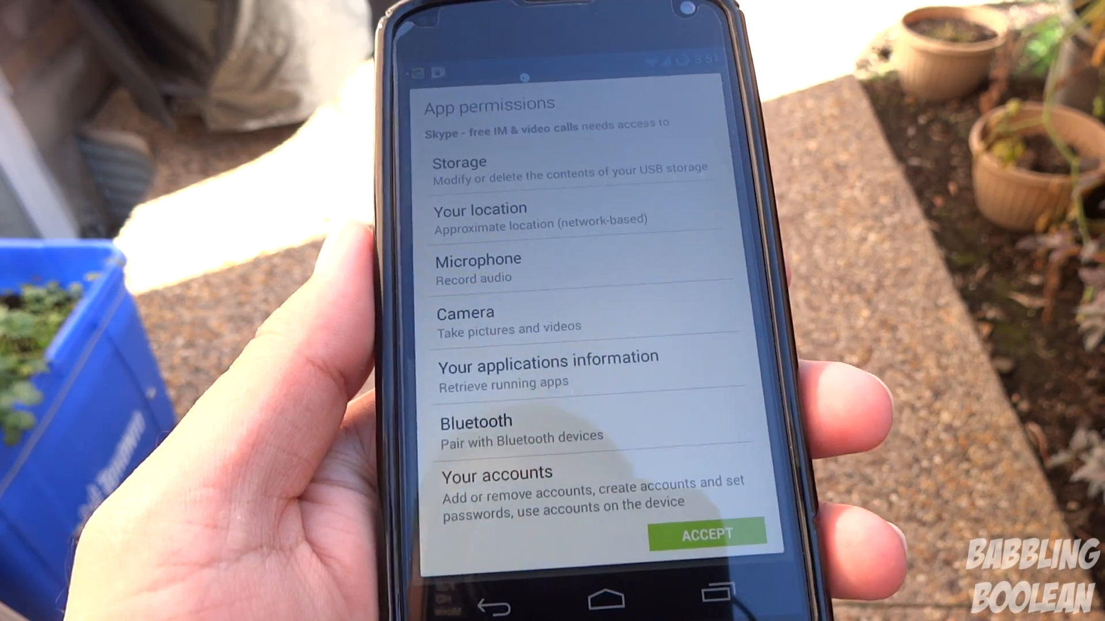
# Step: Accept Skype's app permissions to start the 14.23 MB download
pyautogui.click(705, 532)
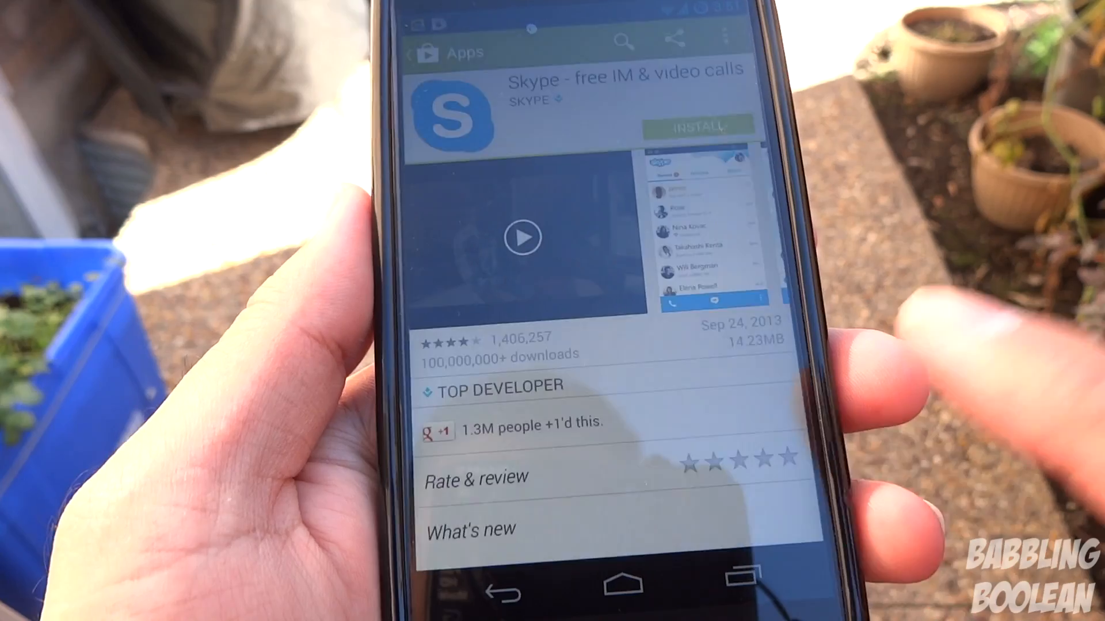
pyautogui.click(696, 125)
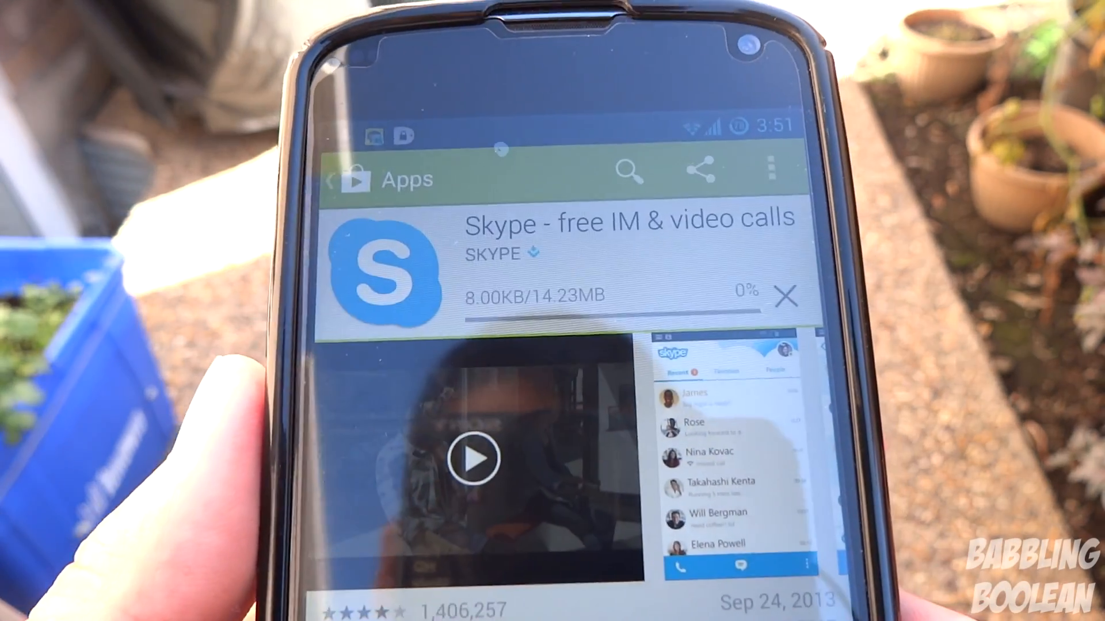